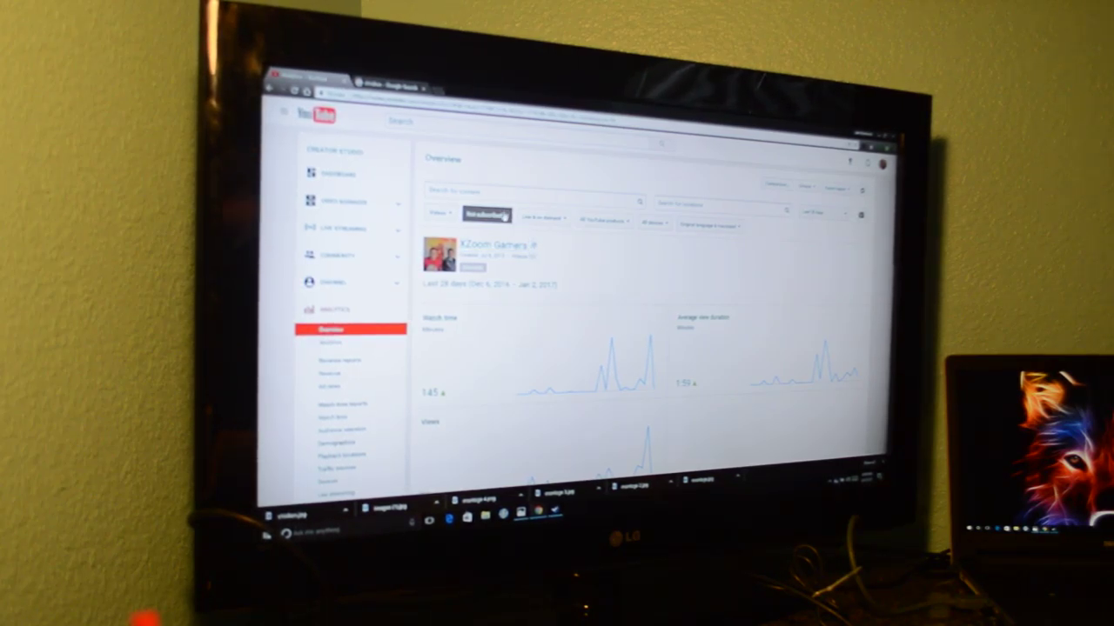
Step: Open the subscription status filter showing the Subscribed and Not subscribed options
{"action": "left_click", "coordinate": [485, 215]}
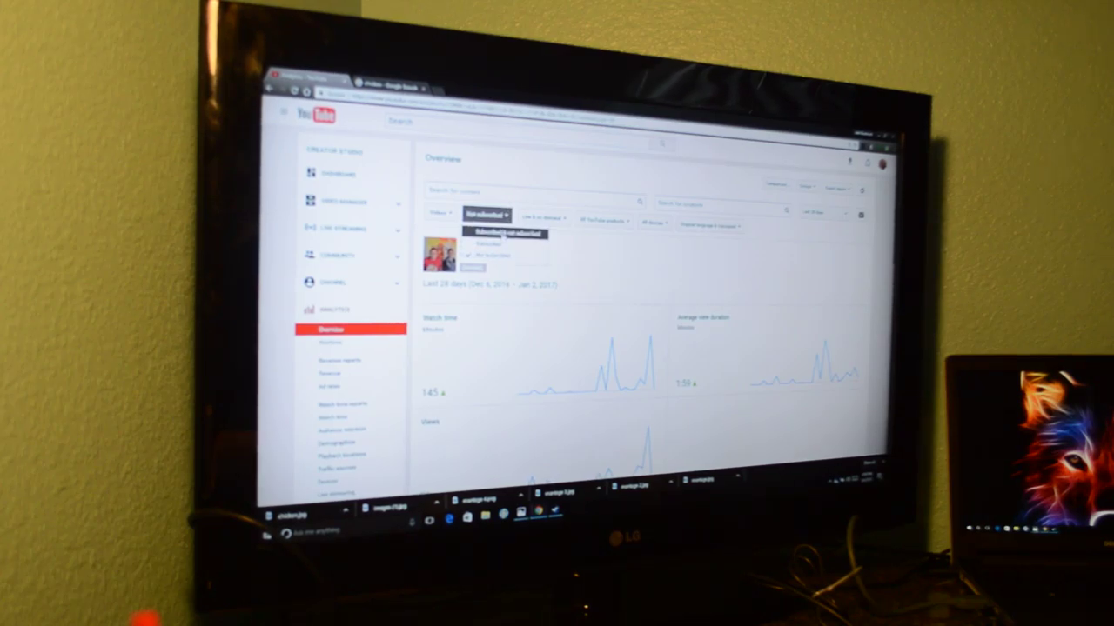